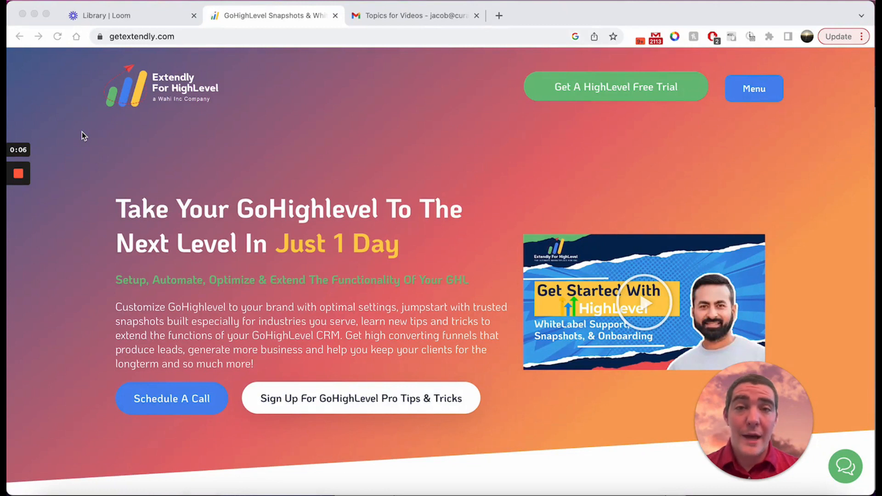
{"action": "mouse_move", "coordinate": [59, 153]}
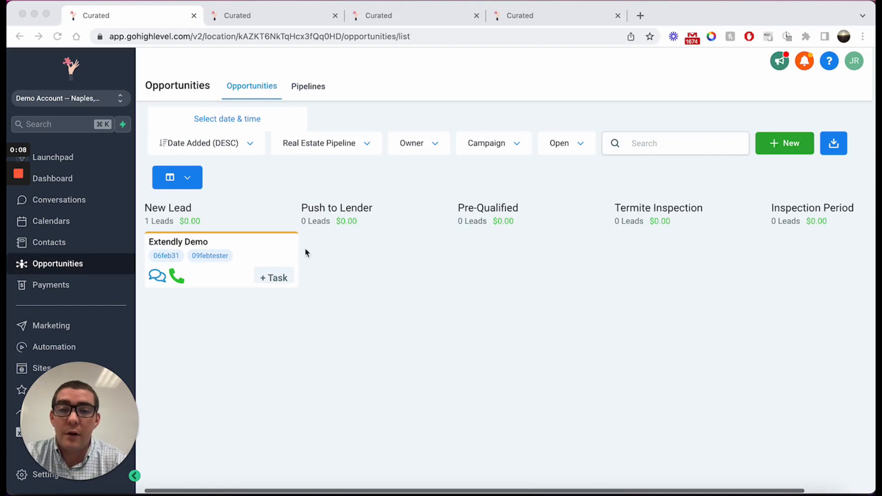
{"action": "mouse_move", "coordinate": [338, 254]}
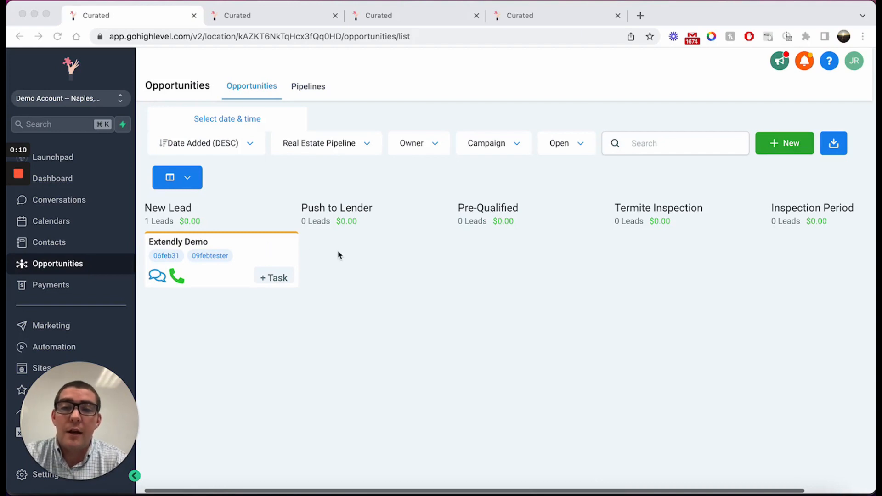
{"action": "mouse_move", "coordinate": [292, 70]}
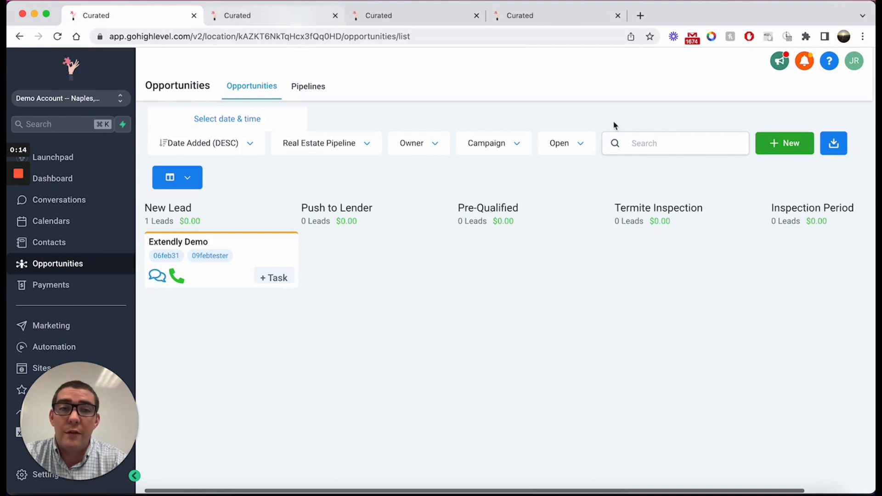
Add a new Extendly Demo opportunity in Real Estate Pipeline / New Lead; it's rejected as a duplicate.
{"action": "left_click", "coordinate": [784, 143]}
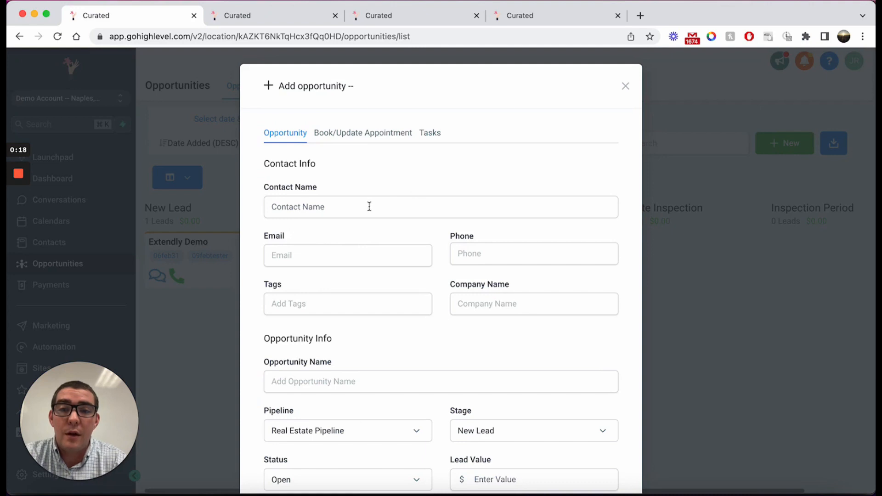
{"action": "type", "text": "extendl"}
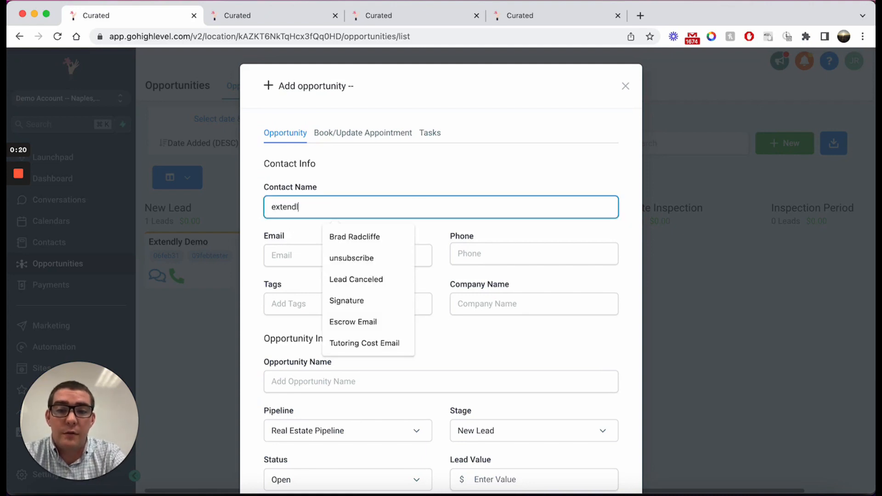
{"action": "left_click", "coordinate": [355, 236]}
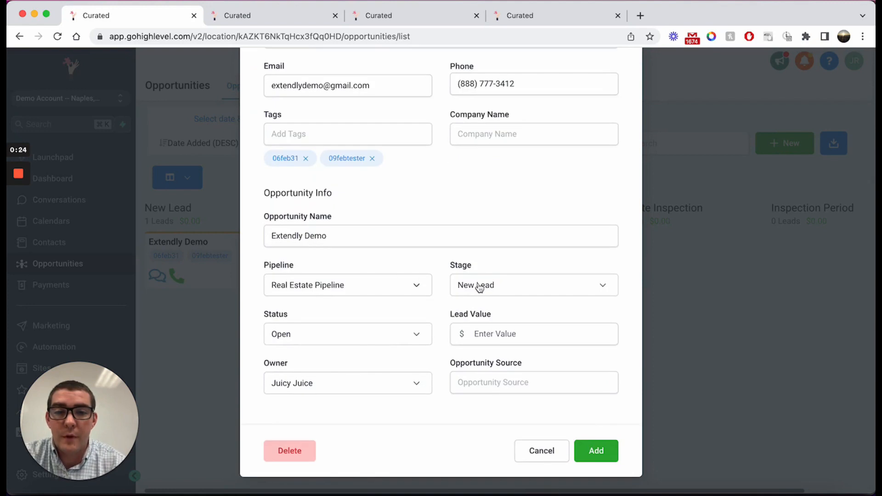
{"action": "left_click", "coordinate": [596, 450]}
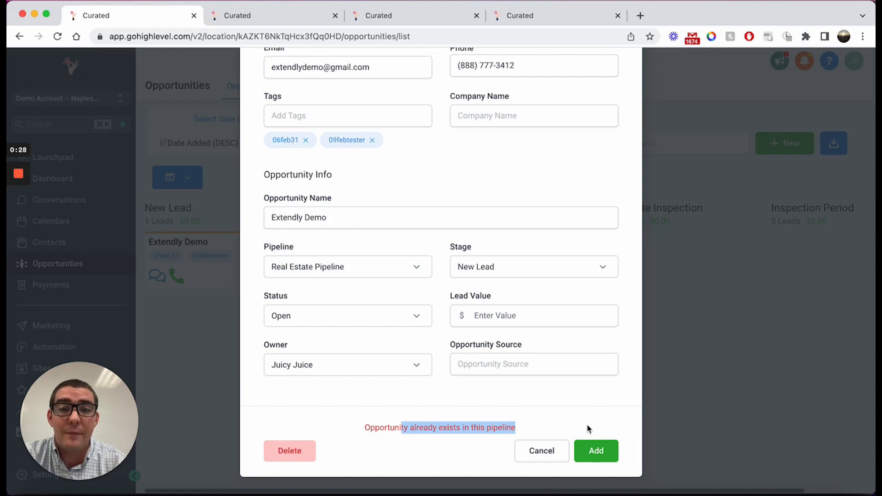
{"action": "left_click", "coordinate": [540, 450]}
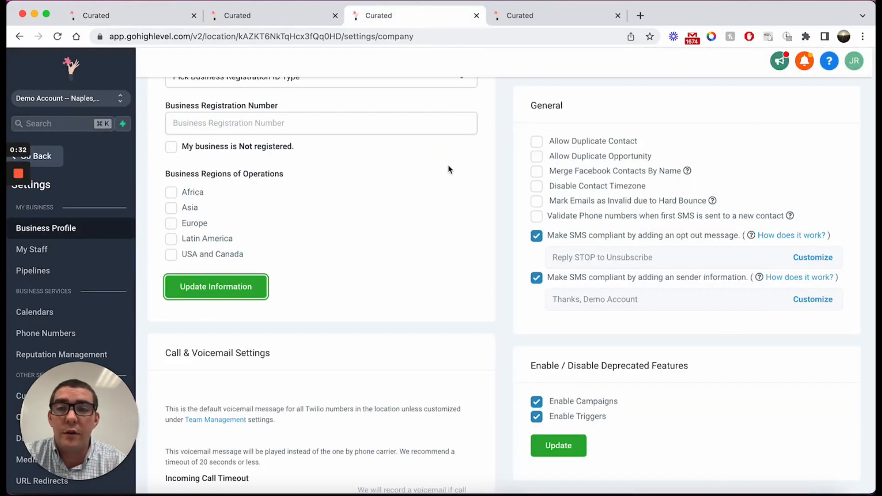
{"action": "mouse_move", "coordinate": [476, 269]}
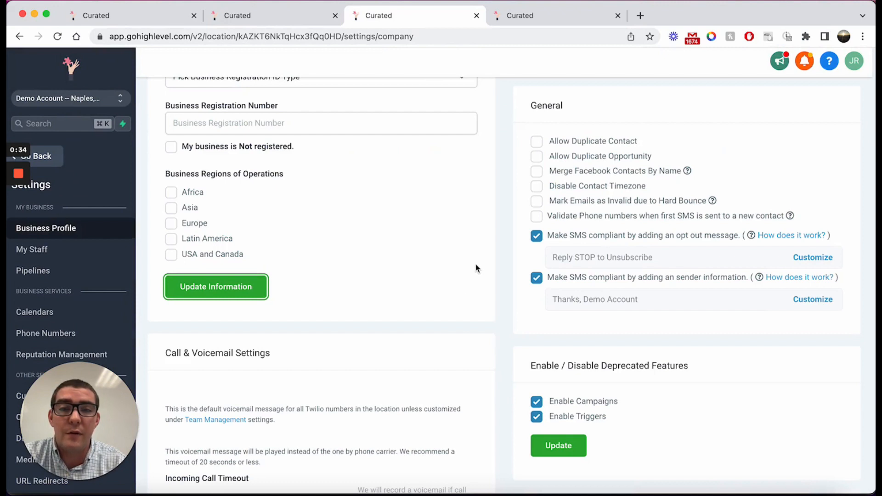
Enable Allow Duplicate Opportunity under Business Profile > General, then go to the contact's record.
{"action": "scroll", "scroll_direction": "down", "scroll_amount": 3}
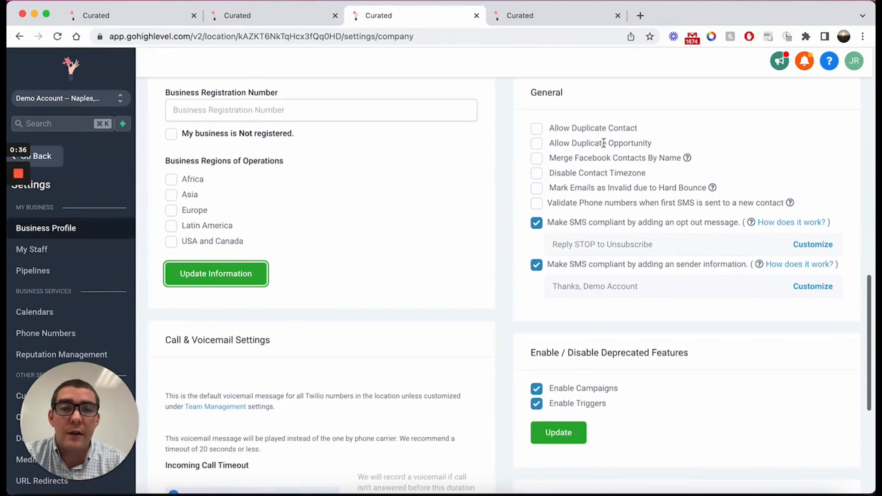
{"action": "left_click", "coordinate": [535, 143]}
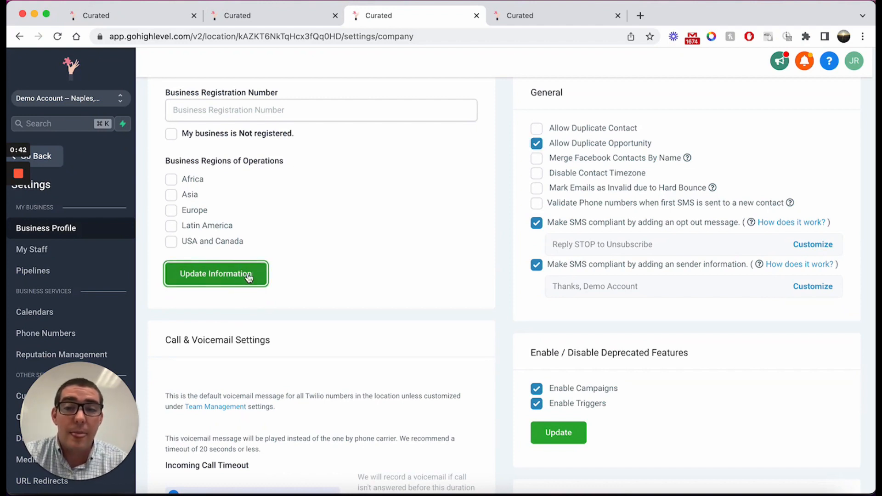
{"action": "mouse_move", "coordinate": [371, 270]}
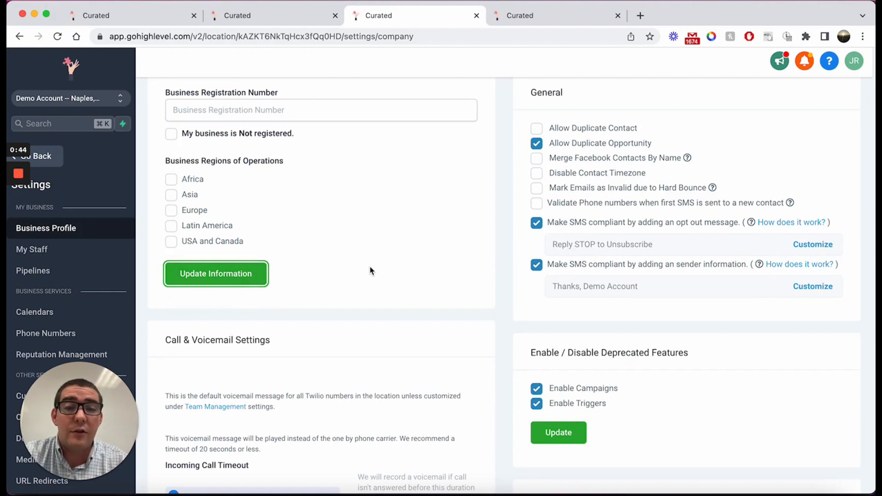
{"action": "mouse_move", "coordinate": [606, 144]}
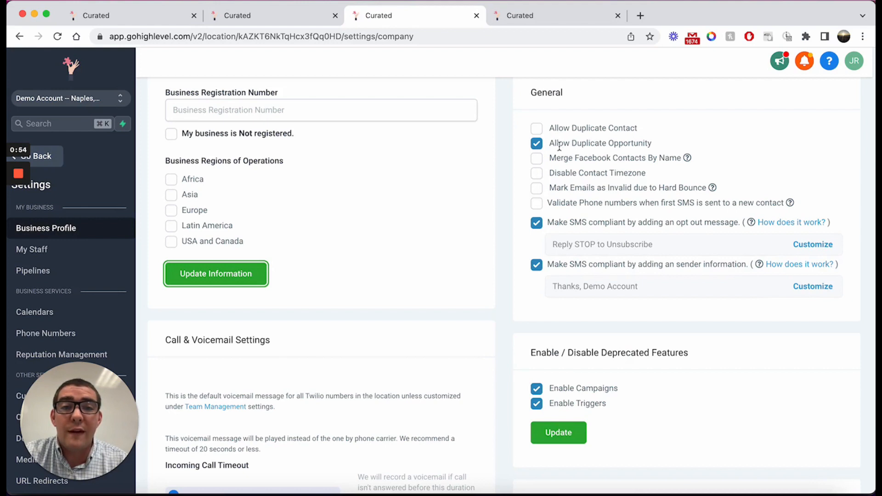
{"action": "mouse_move", "coordinate": [480, 184]}
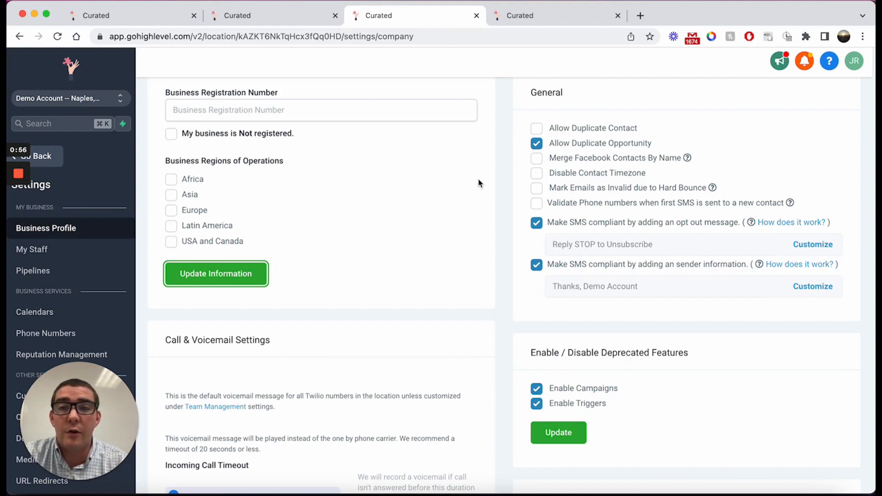
{"action": "left_click", "coordinate": [273, 15]}
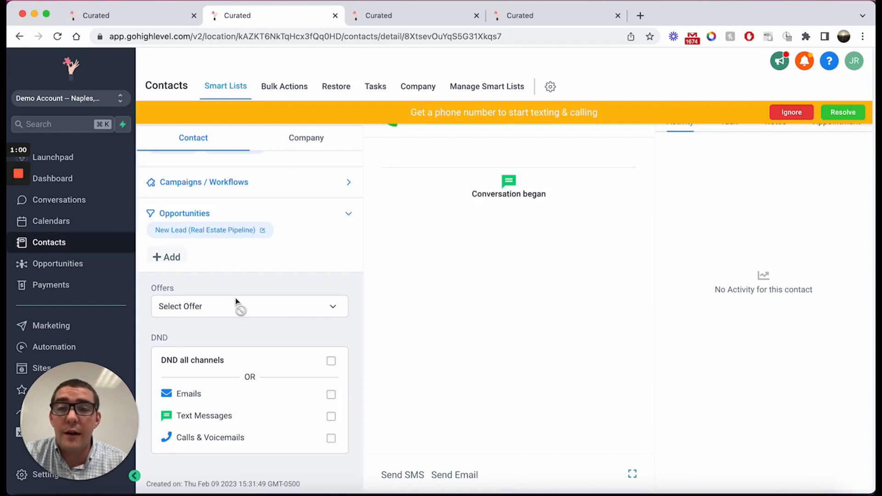
Add a second Extendly Demo opportunity from the contact page with default pipeline and stage.
{"action": "left_click", "coordinate": [166, 258]}
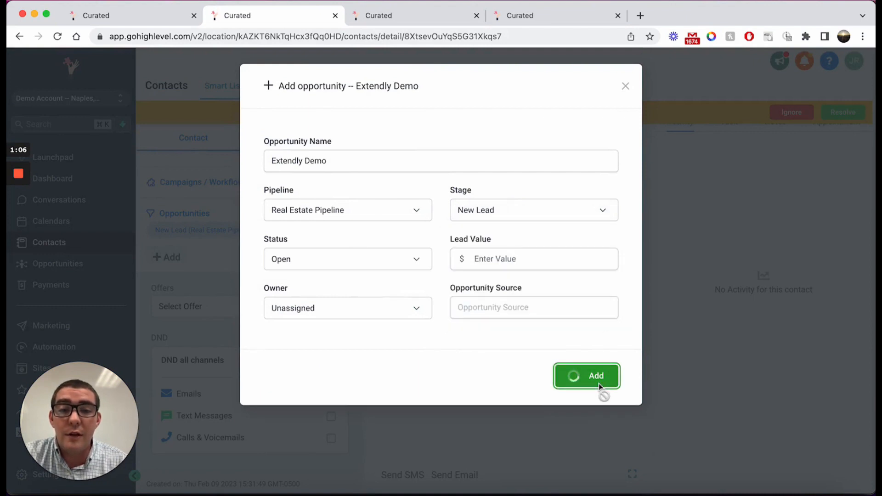
{"action": "left_click", "coordinate": [586, 375]}
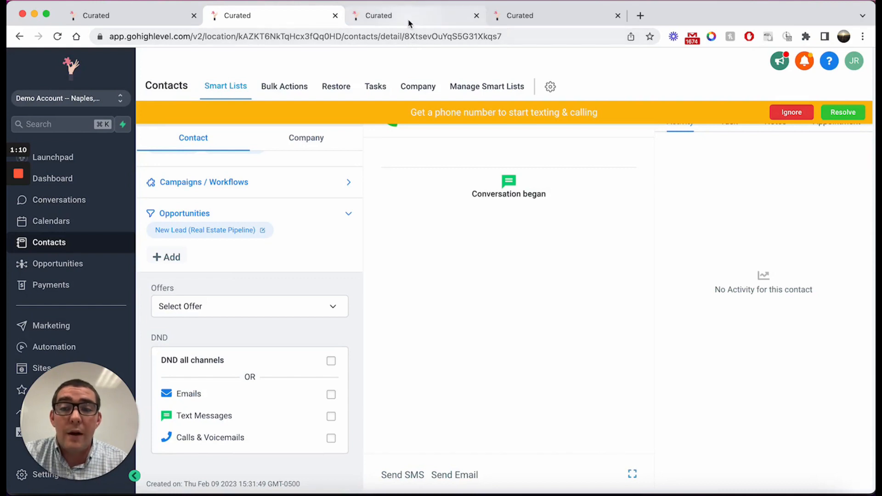
{"action": "mouse_move", "coordinate": [416, 16]}
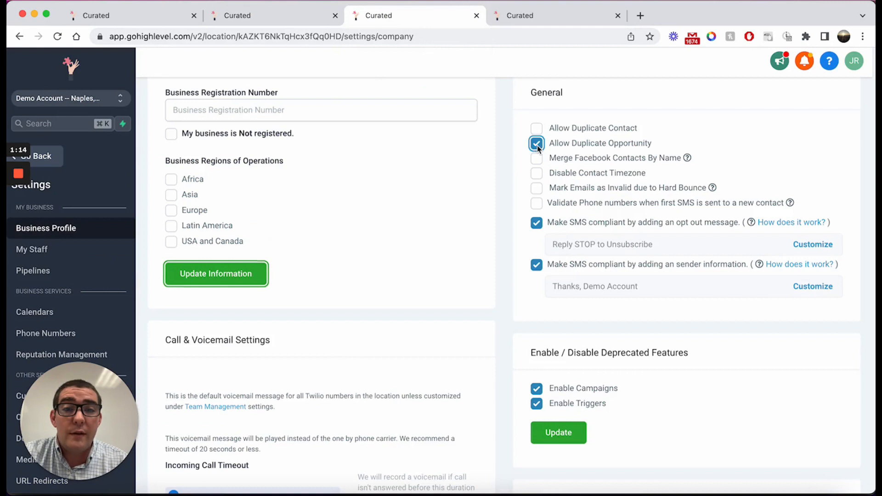
Untick Allow Duplicate Opportunity again and view the board with two Extendly Demo cards.
{"action": "left_click", "coordinate": [536, 143]}
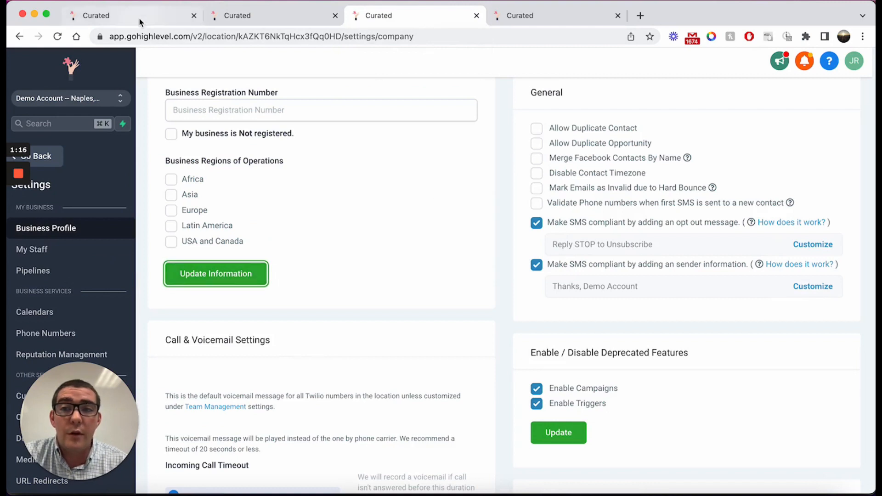
{"action": "left_click", "coordinate": [56, 264]}
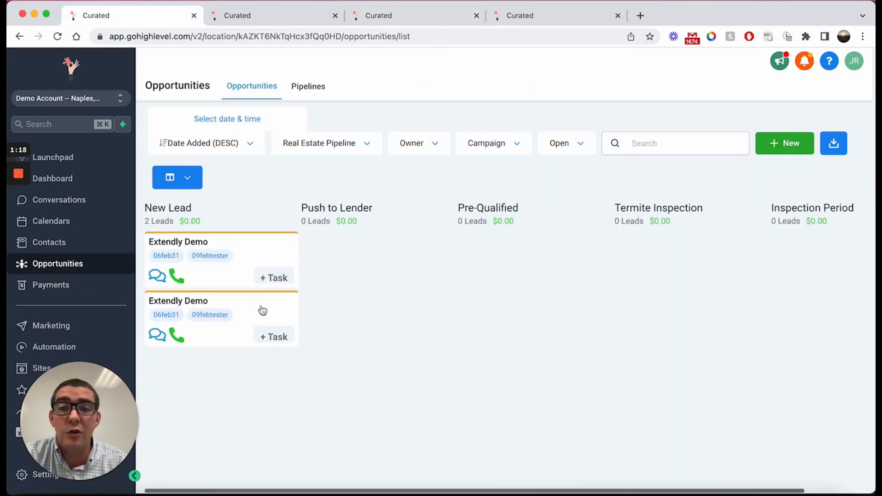
{"action": "mouse_move", "coordinate": [422, 229]}
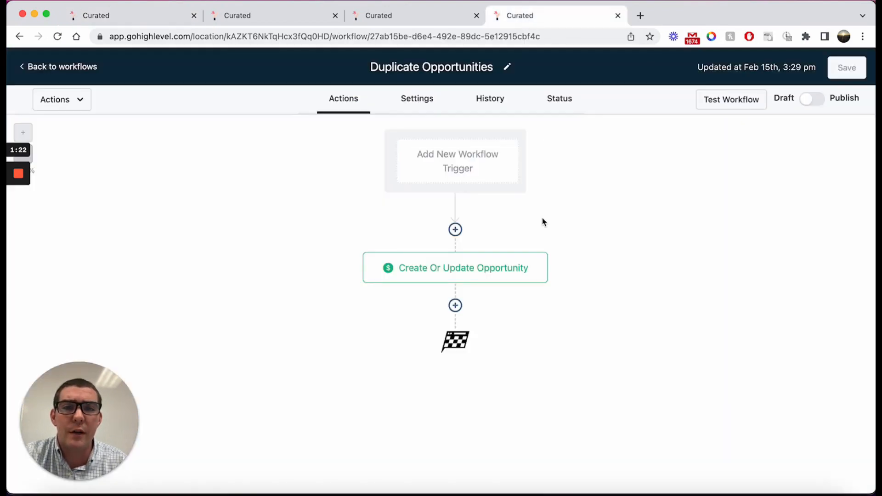
{"action": "mouse_move", "coordinate": [519, 263]}
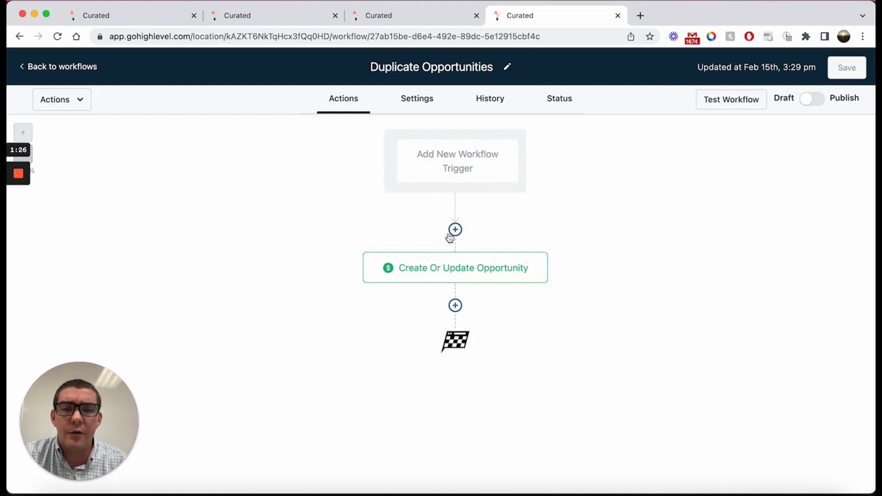
{"action": "left_click", "coordinate": [455, 267]}
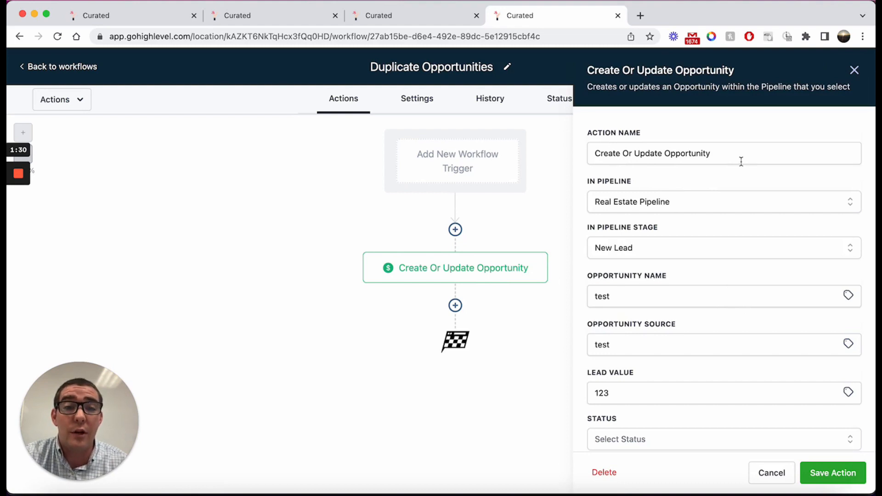
{"action": "scroll", "scroll_direction": "down", "scroll_amount": 3}
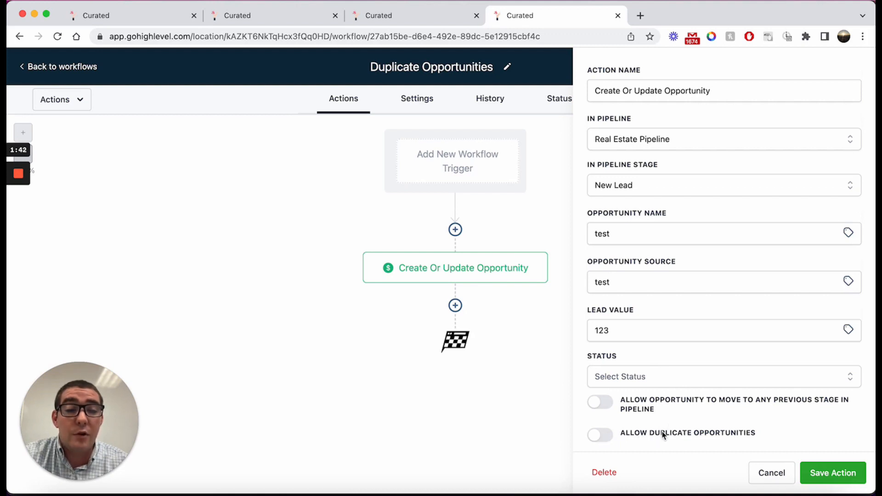
{"action": "left_click", "coordinate": [832, 473]}
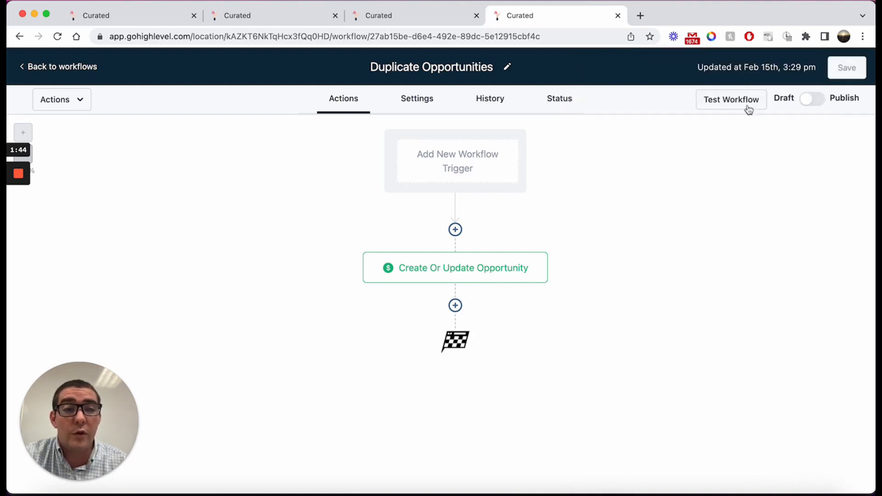
Run the workflow test for the demo contact and check the board for the $123 test card.
{"action": "type", "text": "extend"}
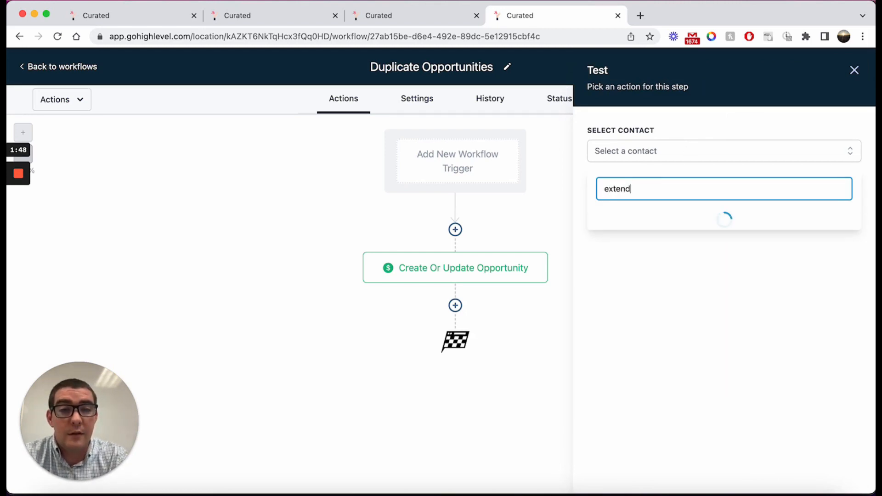
{"action": "left_click", "coordinate": [636, 227]}
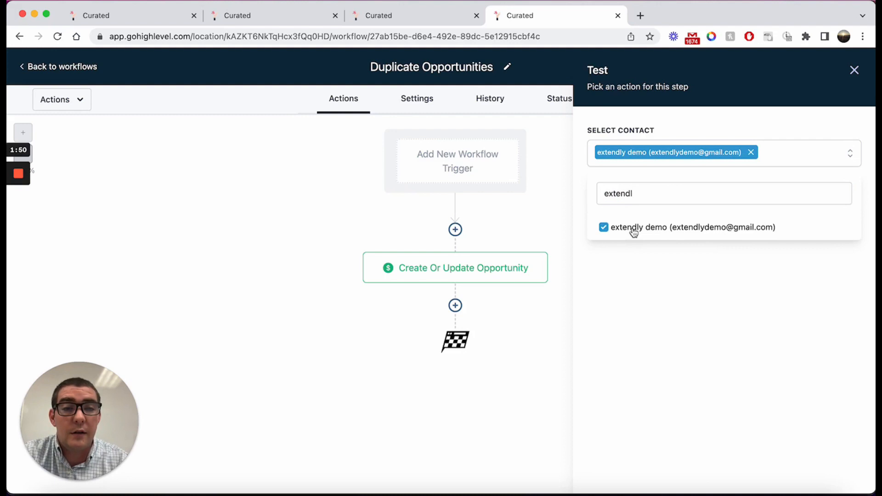
{"action": "left_click", "coordinate": [854, 70]}
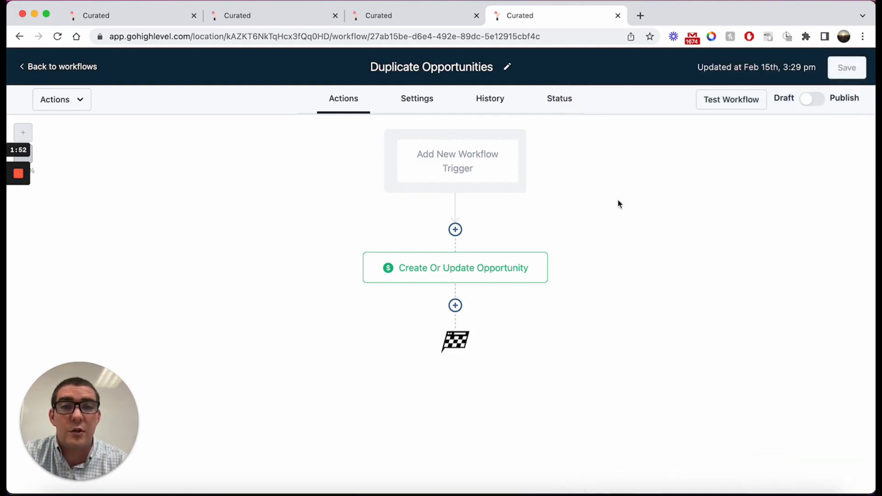
{"action": "left_click", "coordinate": [133, 15]}
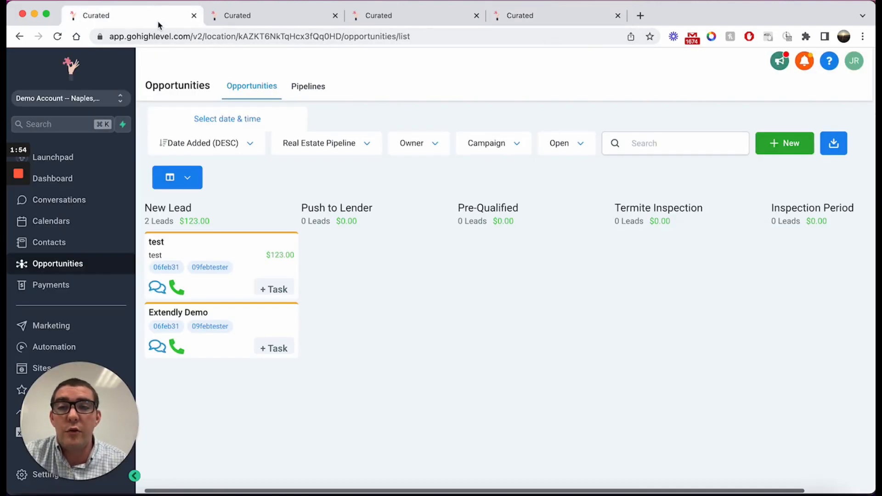
{"action": "mouse_move", "coordinate": [337, 288]}
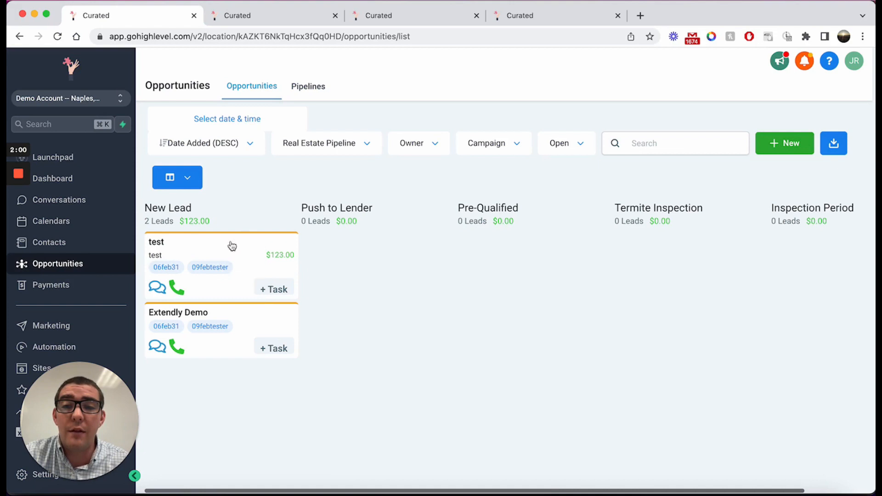
{"action": "mouse_move", "coordinate": [340, 270]}
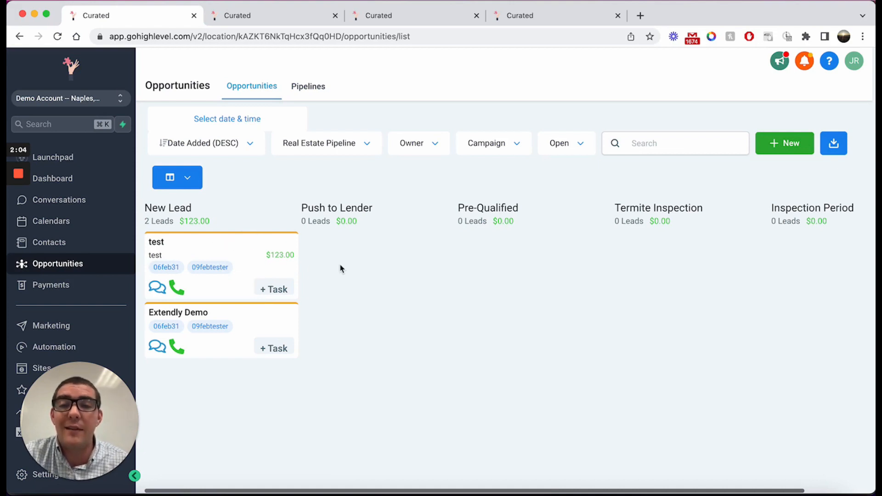
{"action": "mouse_move", "coordinate": [166, 246]}
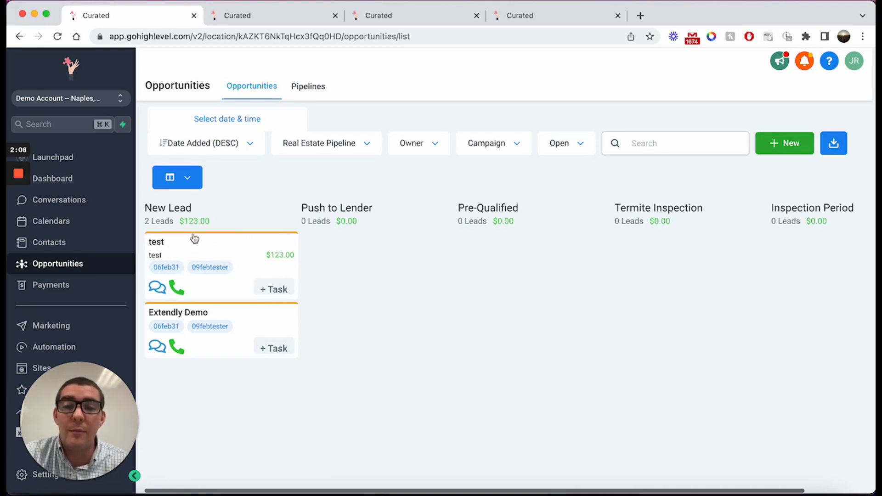
{"action": "mouse_move", "coordinate": [253, 262]}
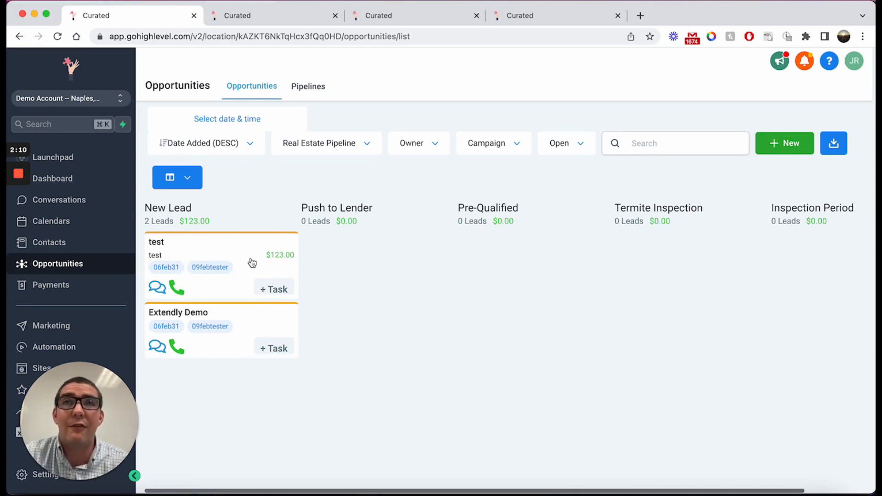
{"action": "mouse_move", "coordinate": [523, 50]}
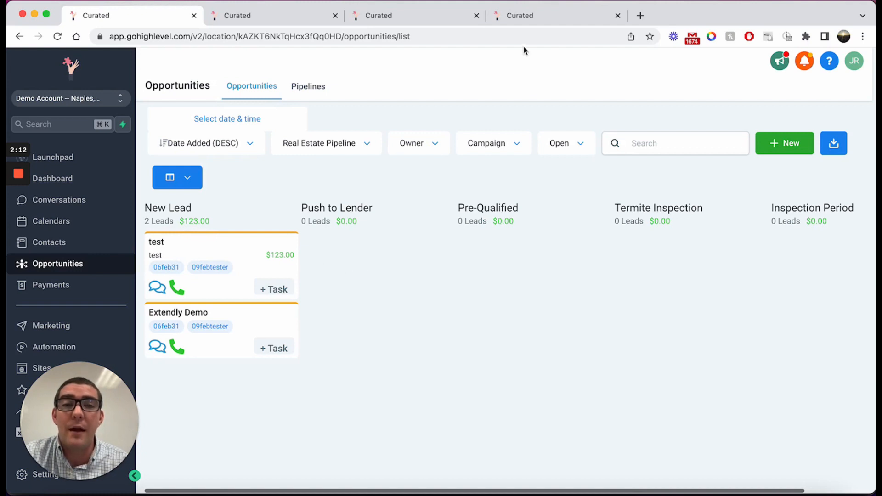
{"action": "mouse_move", "coordinate": [332, 319]}
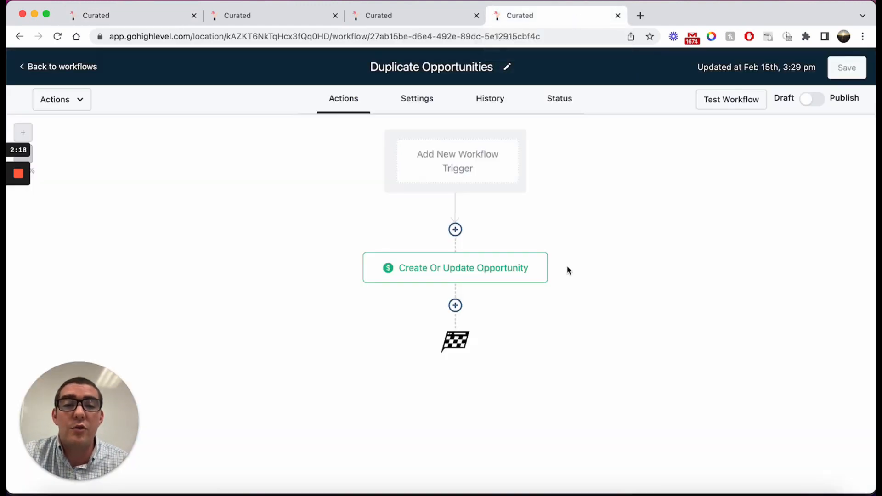
Enable Allow Duplicate Opportunities in the action, set name and source to test123, and save the workflow.
{"action": "left_click", "coordinate": [455, 268]}
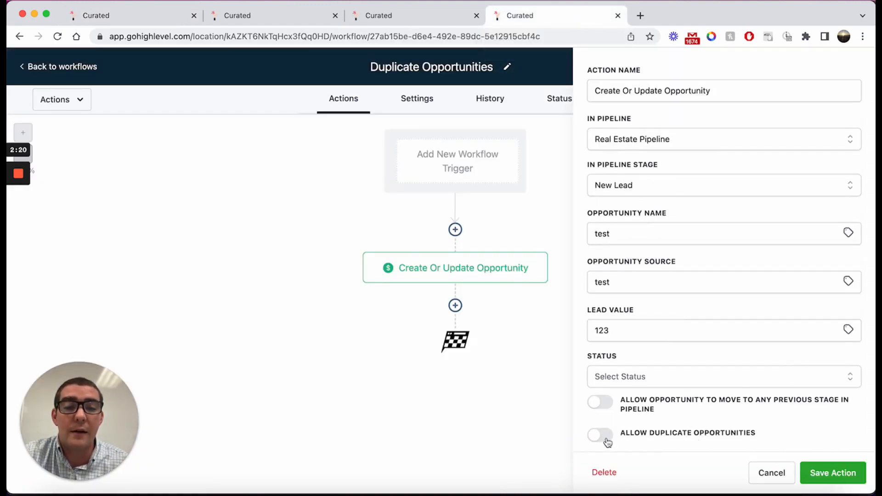
{"action": "left_click", "coordinate": [600, 435]}
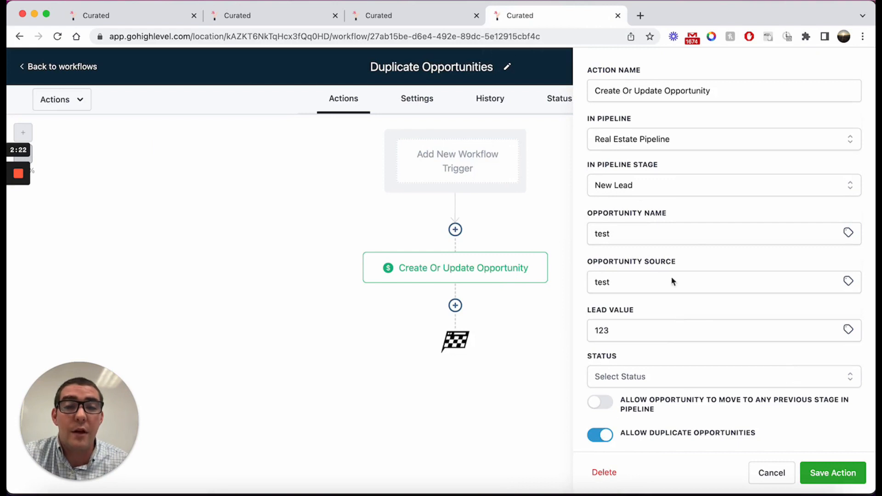
{"action": "left_click", "coordinate": [675, 234]}
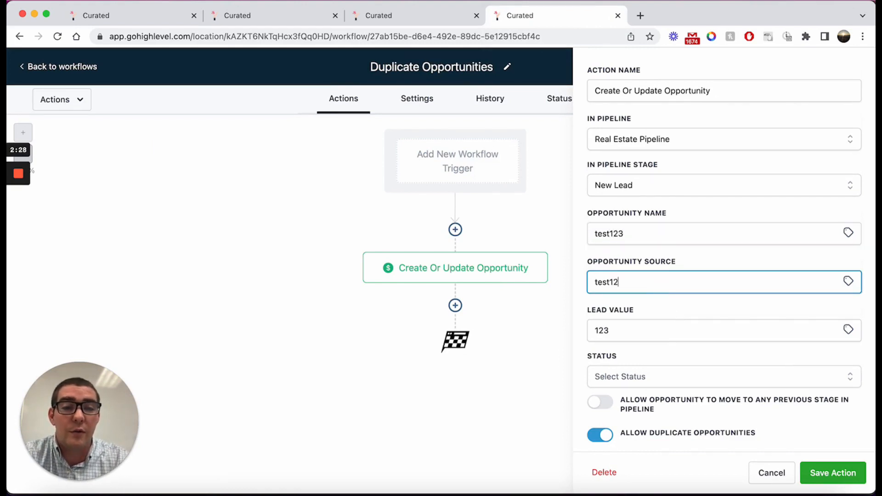
{"action": "type", "text": "3"}
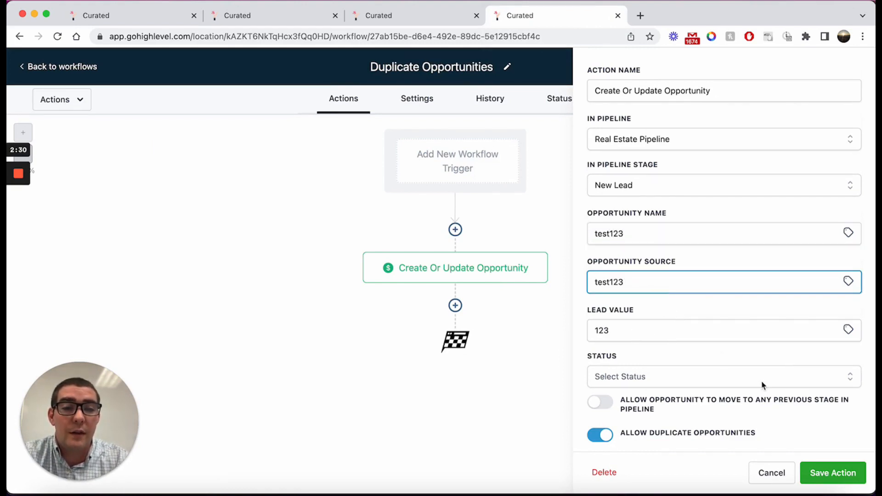
{"action": "left_click", "coordinate": [832, 472]}
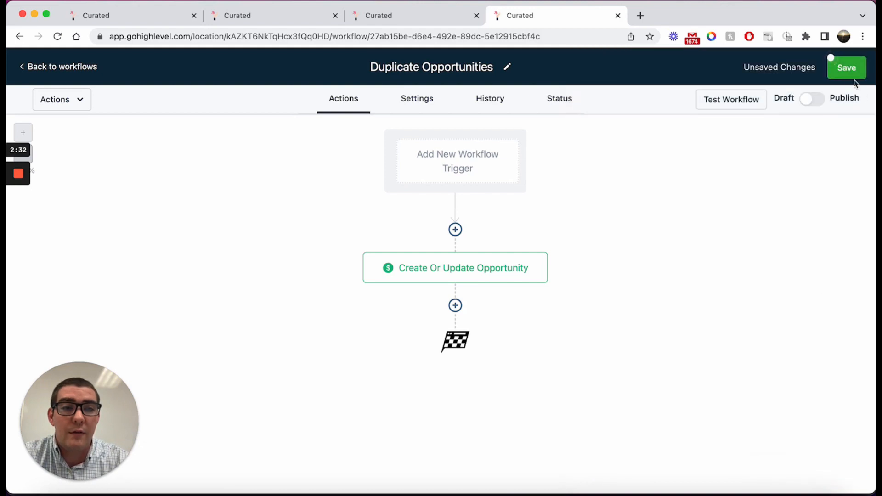
{"action": "left_click", "coordinate": [846, 67]}
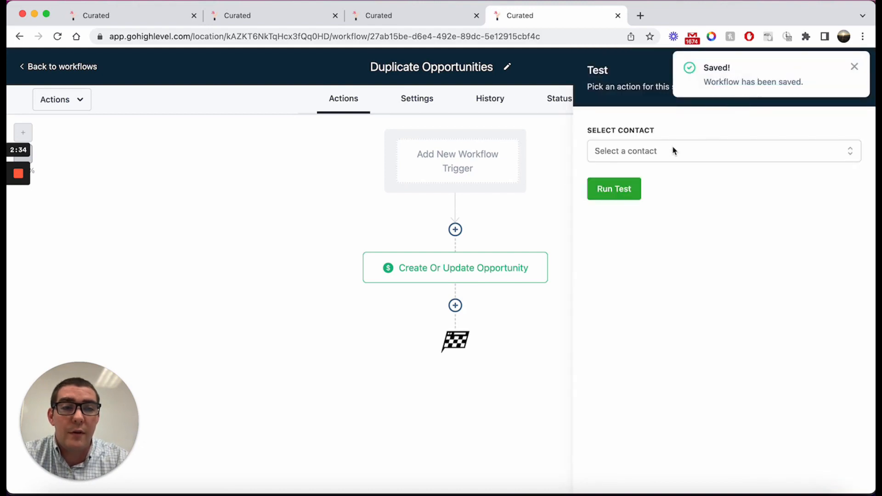
Run the workflow test for the demo contact so a $123 test123 card appears under New Lead.
{"action": "type", "text": "extend"}
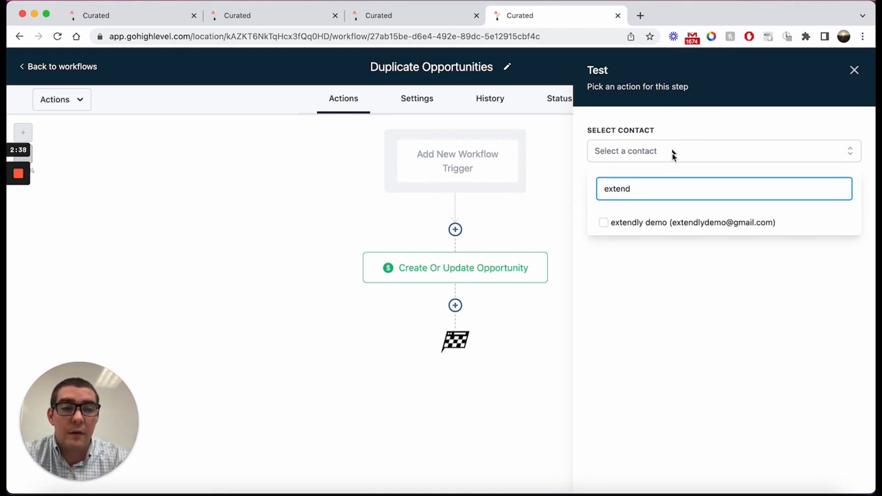
{"action": "left_click", "coordinate": [853, 70]}
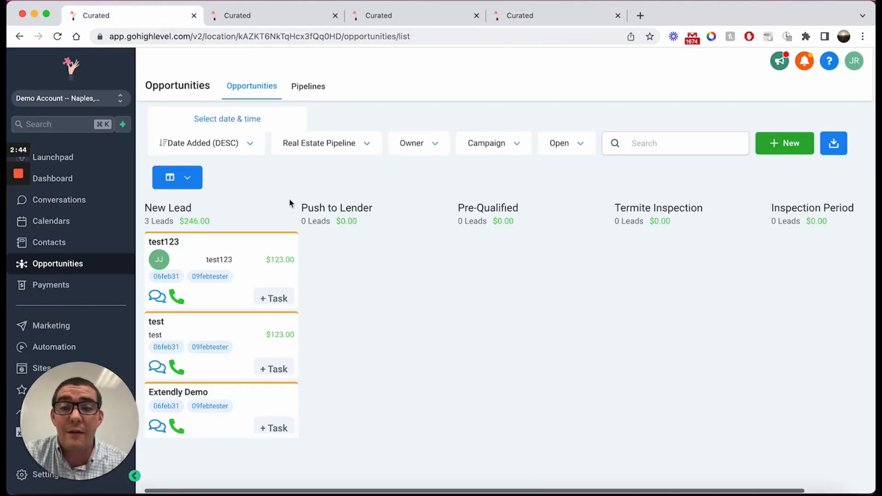
{"action": "mouse_move", "coordinate": [355, 254]}
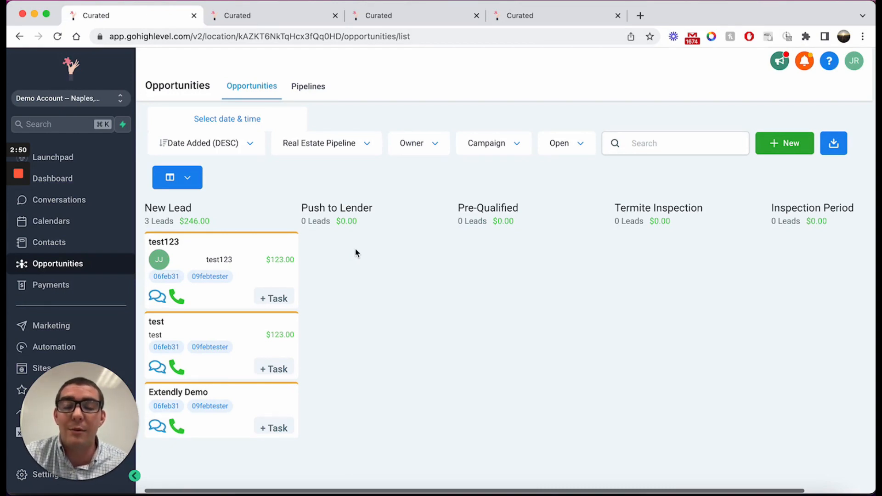
{"action": "mouse_move", "coordinate": [437, 83]}
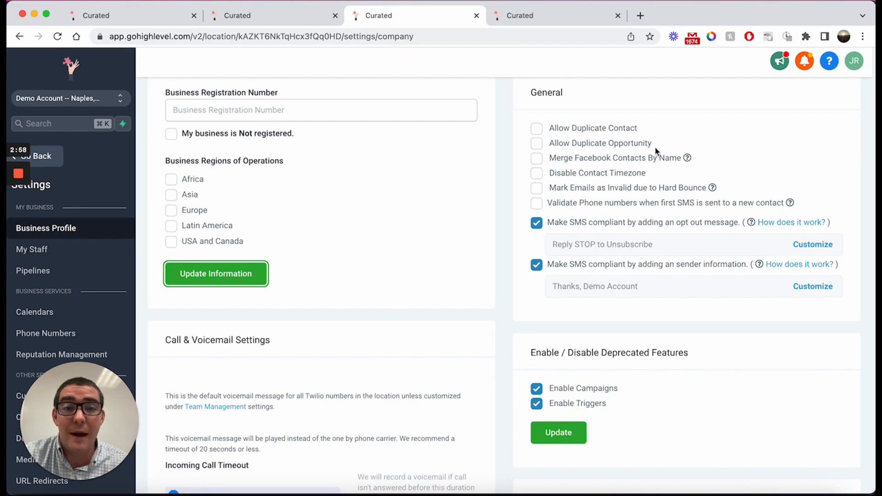
Review the General section's Allow Duplicate options, confirming duplicate opportunities remain unchecked.
{"action": "double_click", "coordinate": [600, 143]}
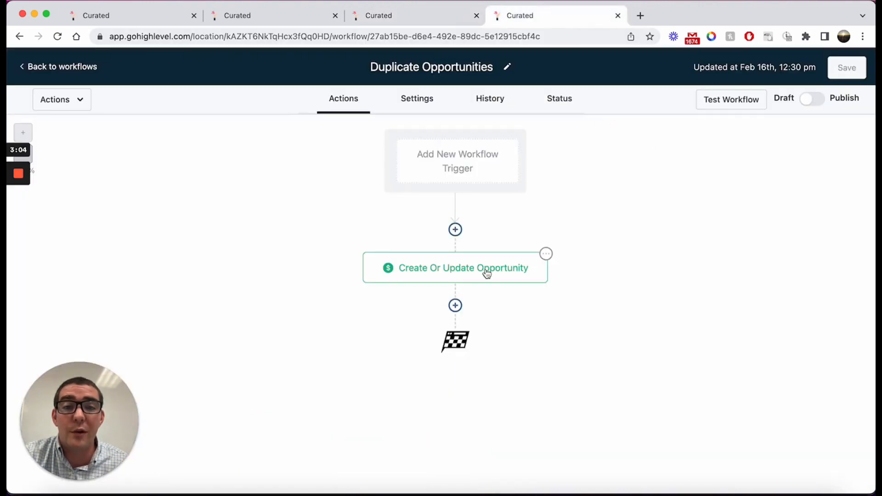
{"action": "mouse_move", "coordinate": [486, 281]}
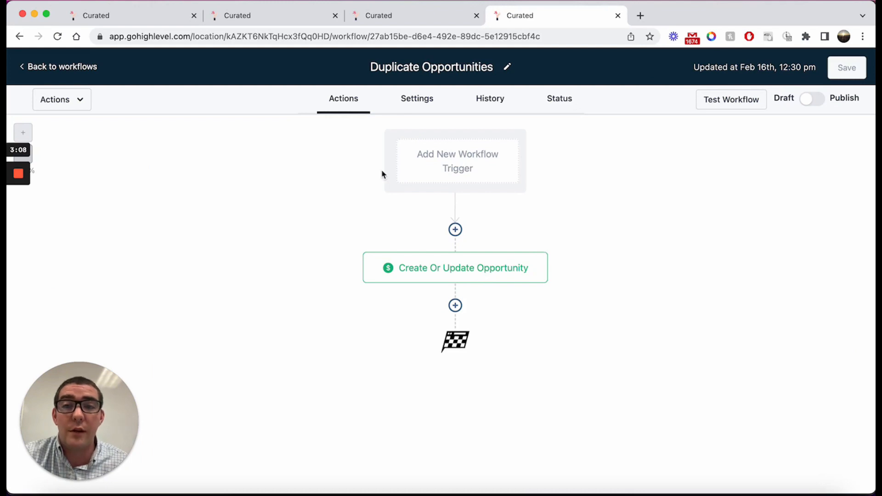
Reopen the Create Or Update Opportunity action showing test123 name, source and duplicates allowed.
{"action": "left_click", "coordinate": [455, 268]}
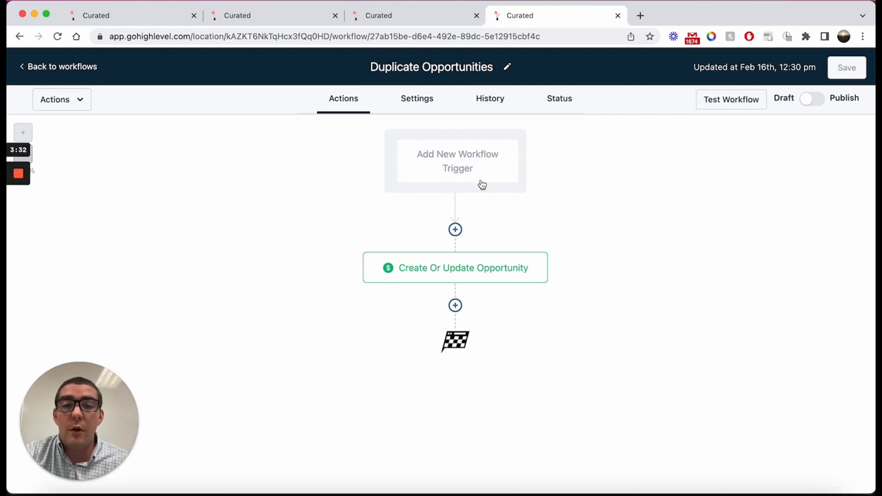
{"action": "left_click", "coordinate": [600, 436]}
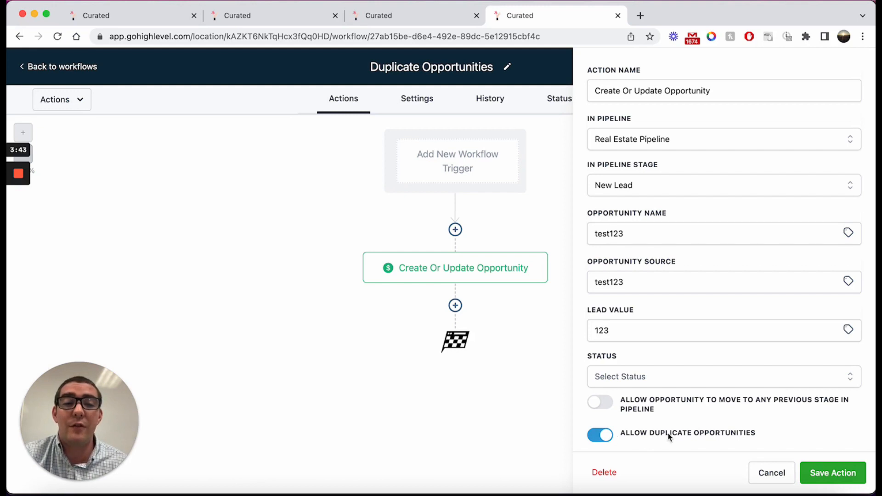
{"action": "mouse_move", "coordinate": [646, 441]}
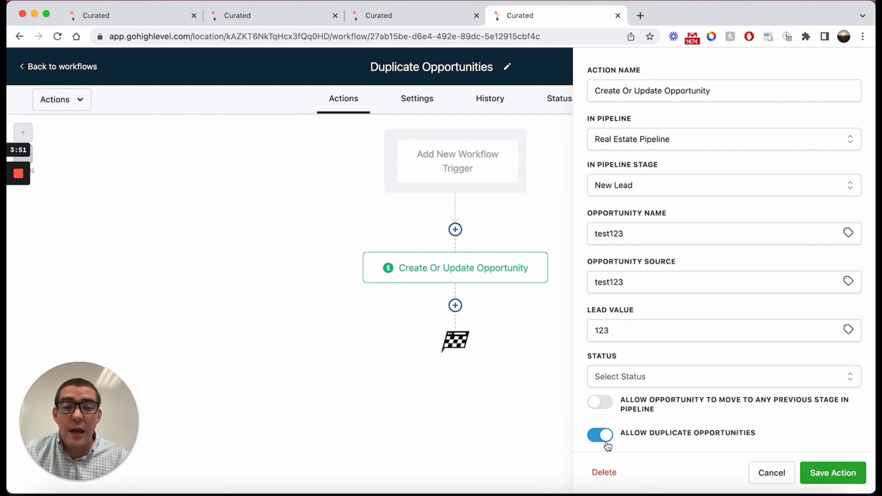
{"action": "mouse_move", "coordinate": [582, 421]}
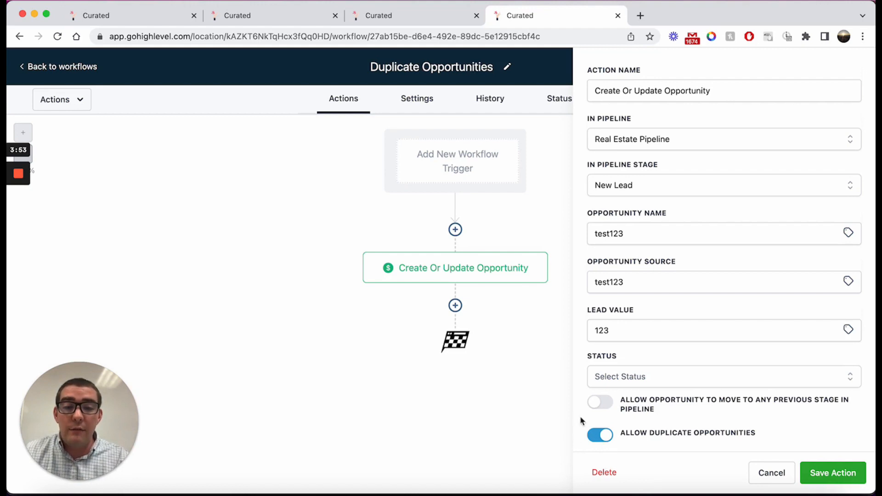
{"action": "left_click", "coordinate": [270, 16]}
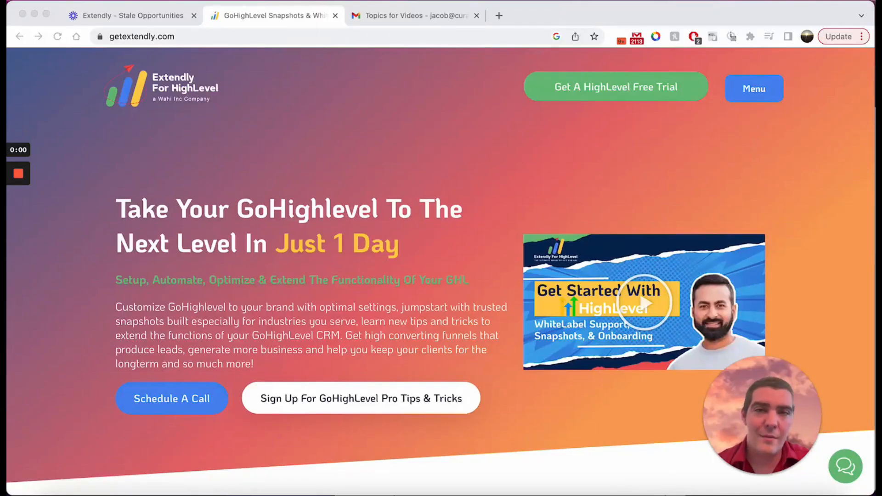